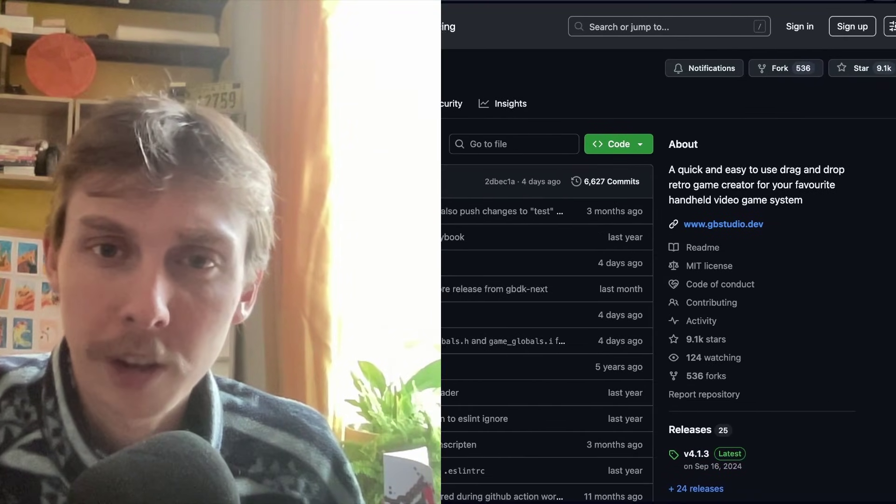
Read down through the CHANGELOG.md Added section on GitHub
scroll(down, 3)
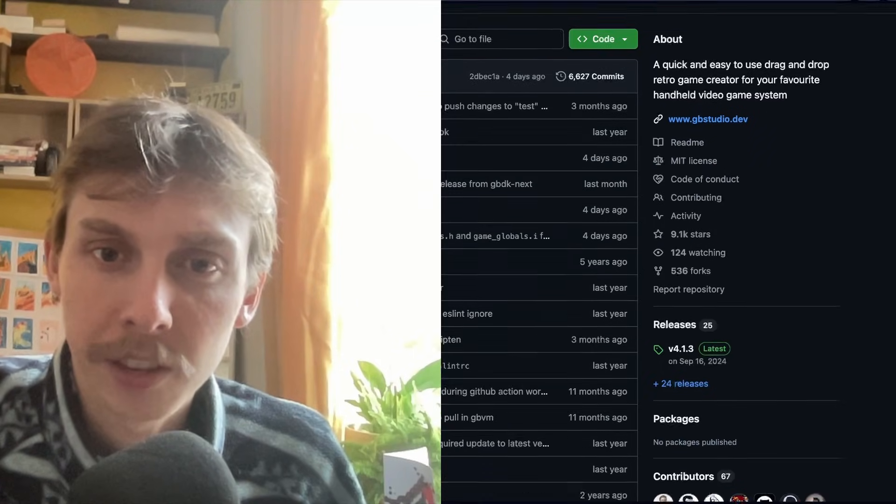
scroll(down, 3)
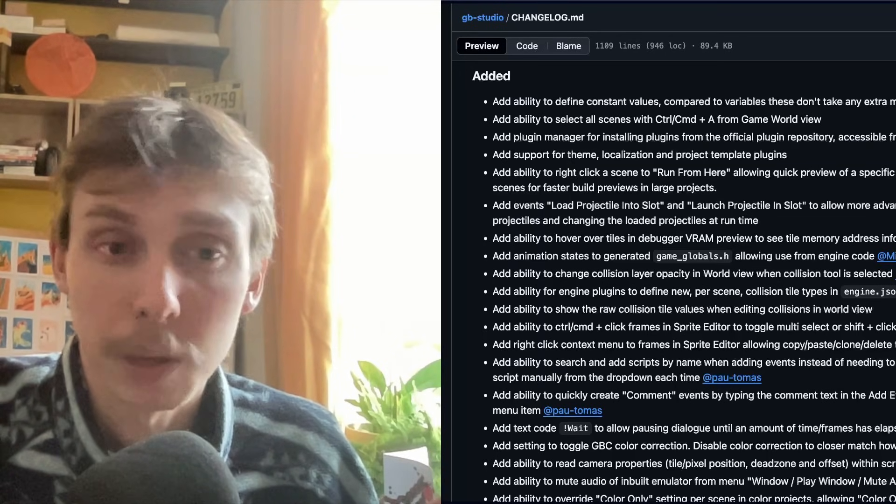
scroll(down, 3)
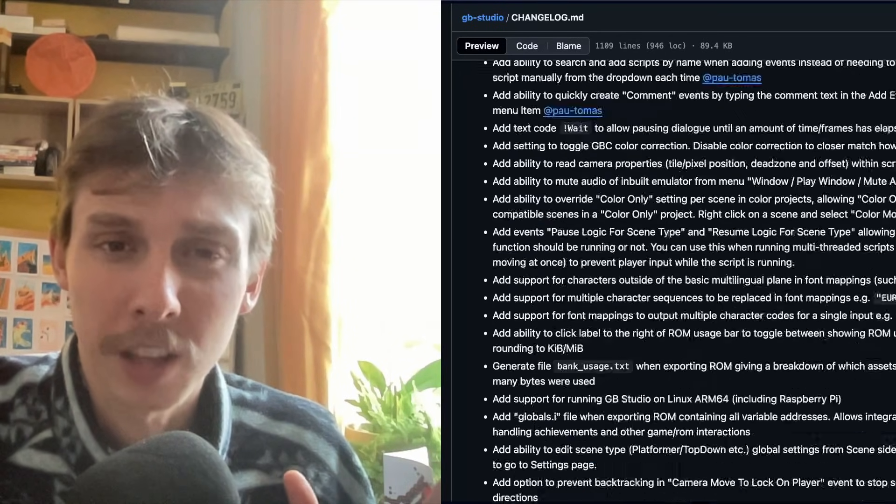
scroll(down, 3)
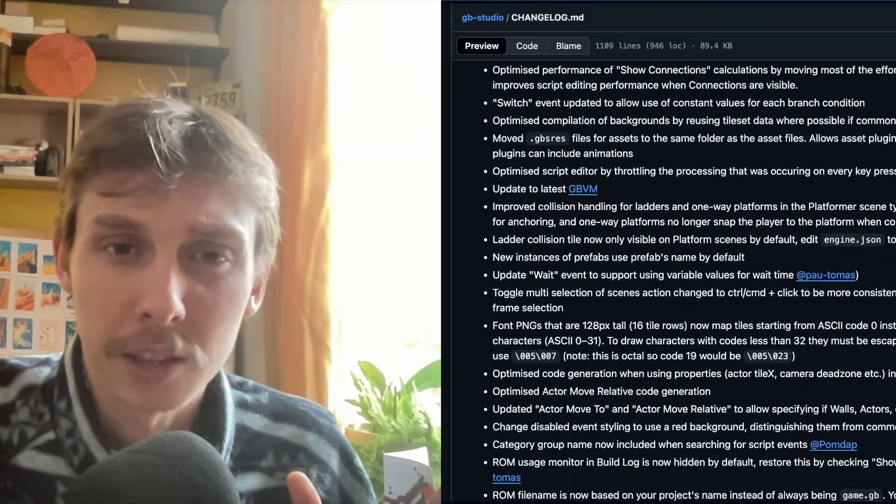
scroll(down, 3)
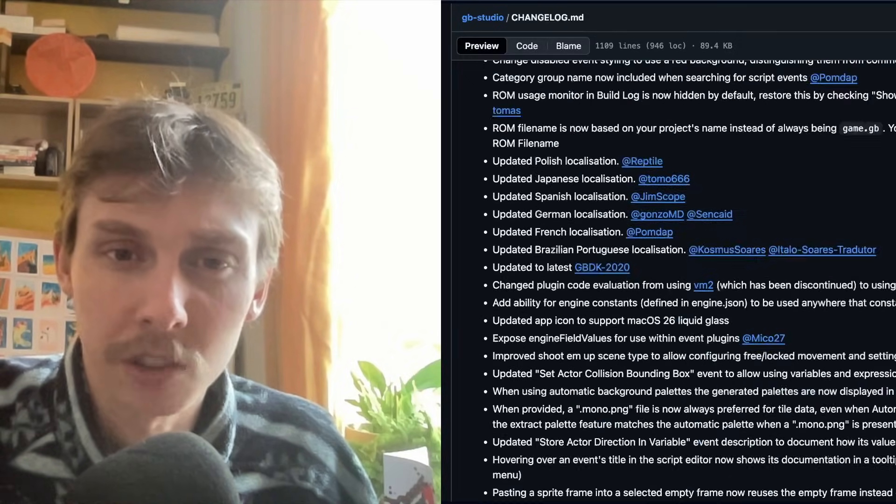
scroll(down, 3)
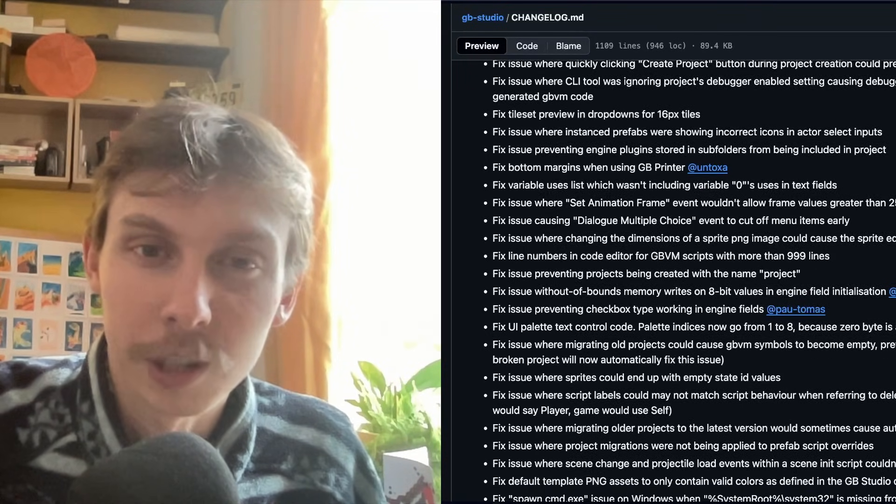
scroll(down, 3)
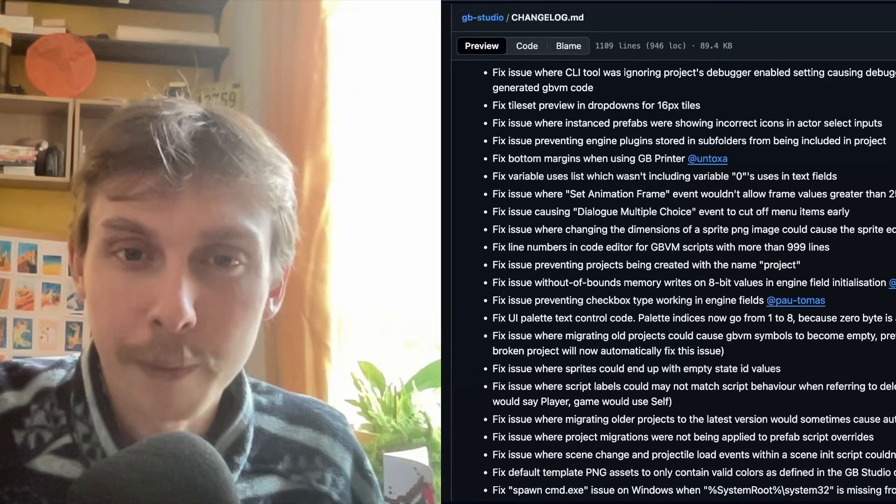
scroll(down, 3)
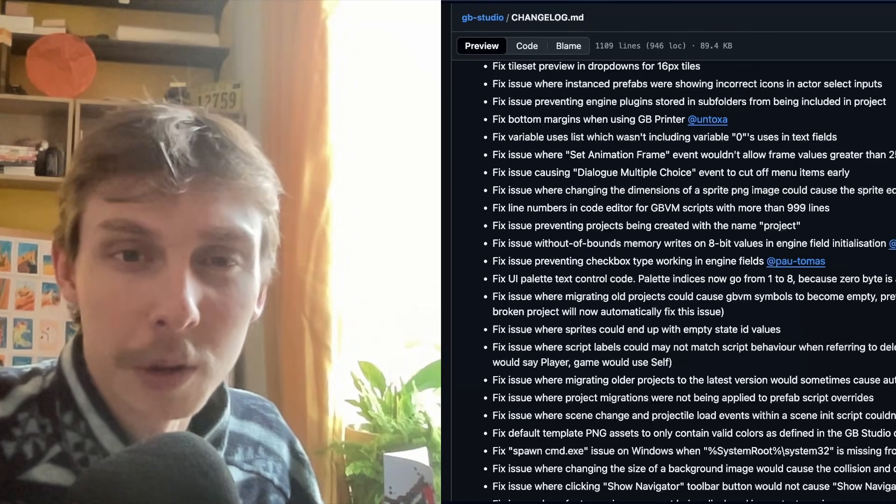
scroll(up, 3)
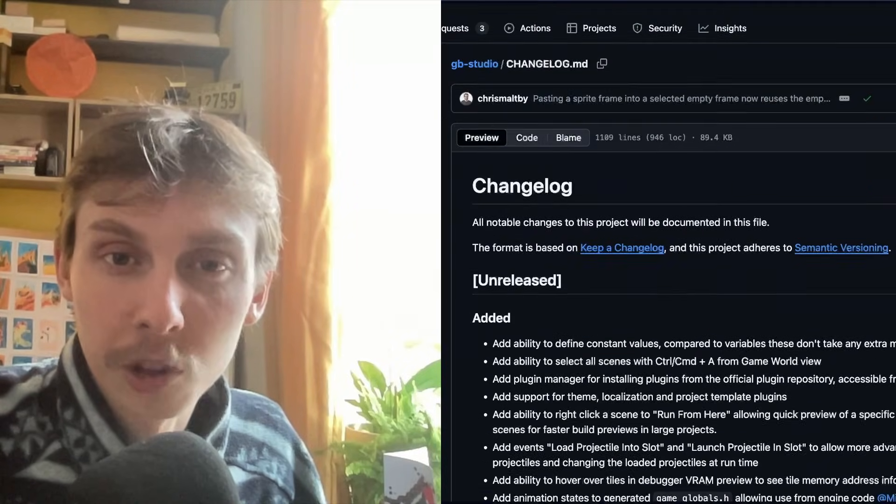
scroll(down, 3)
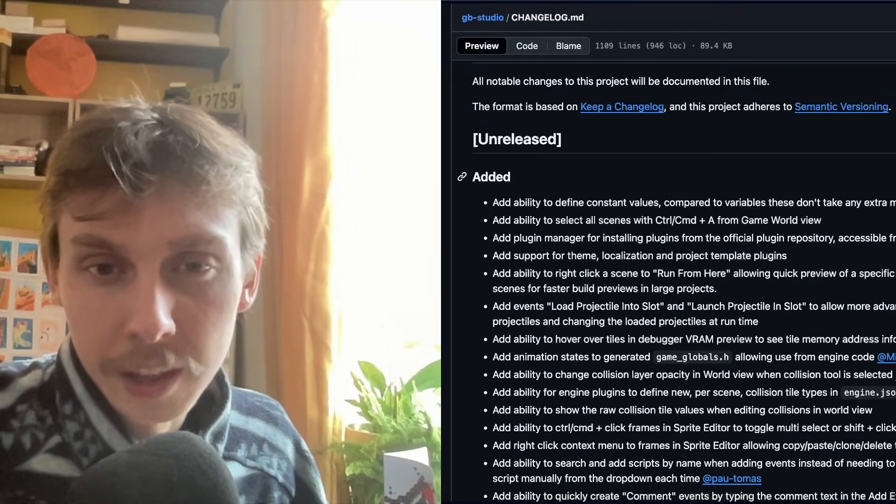
scroll(down, 3)
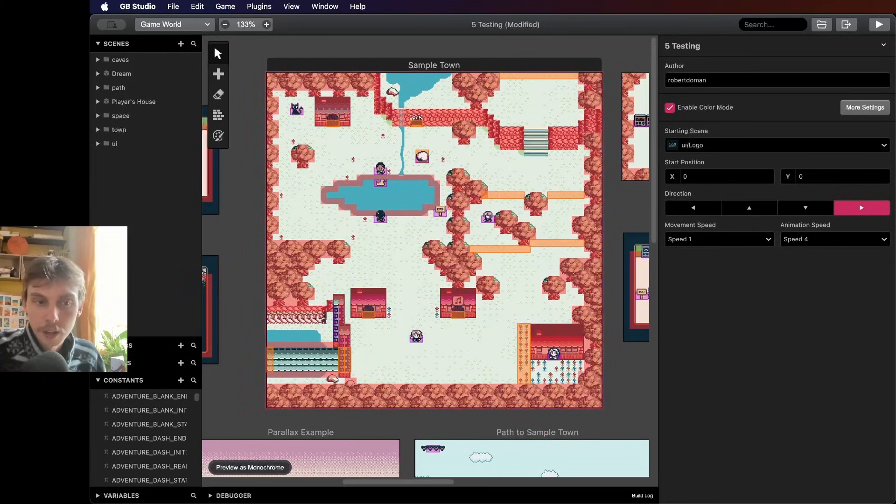
scroll(down, 3)
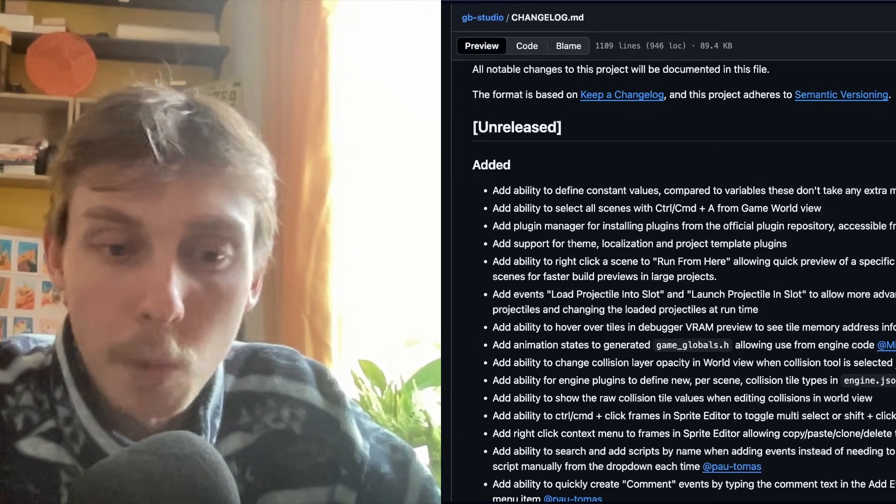
scroll(down, 3)
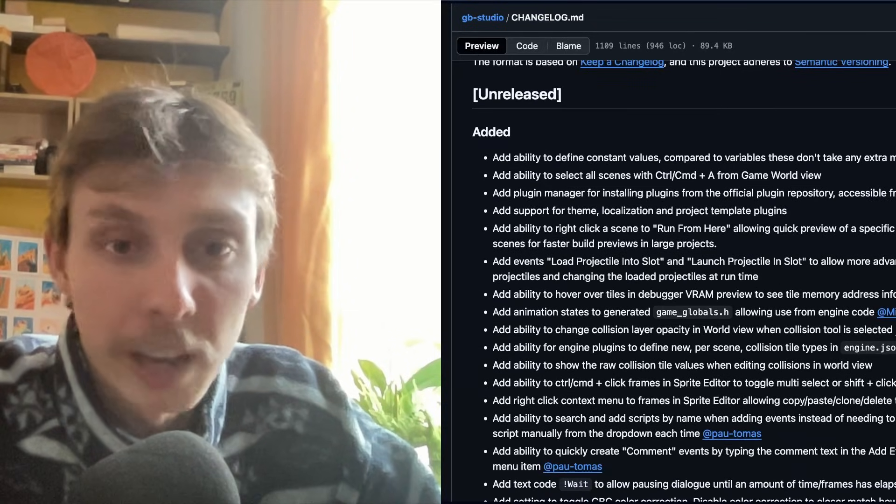
scroll(down, 3)
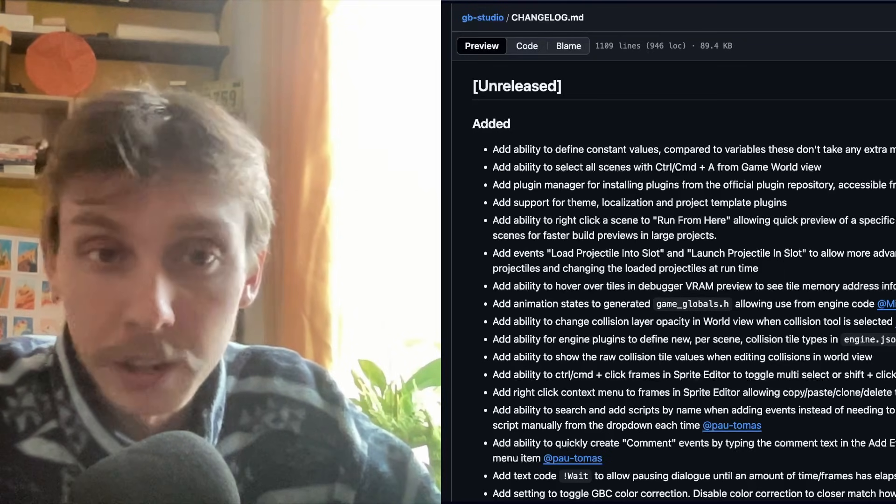
scroll(down, 3)
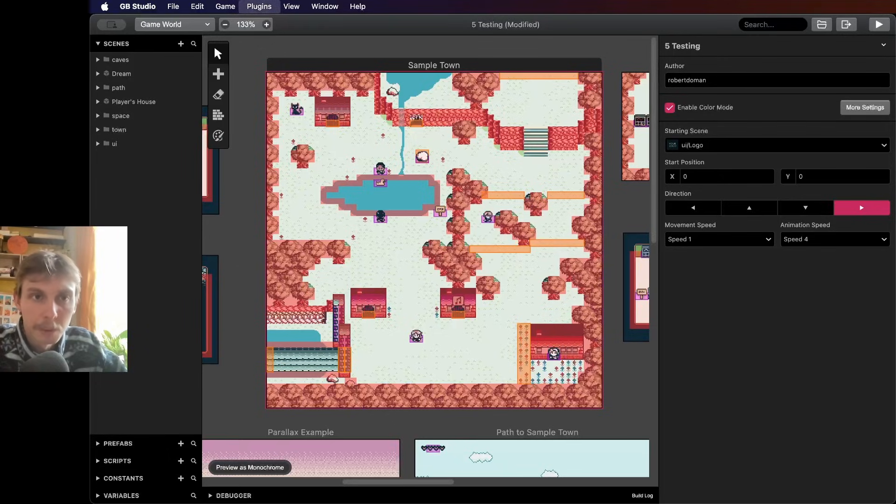
Browse the Edit Actor Active Index and Metatile plugins, then select Space Battle
click(258, 7)
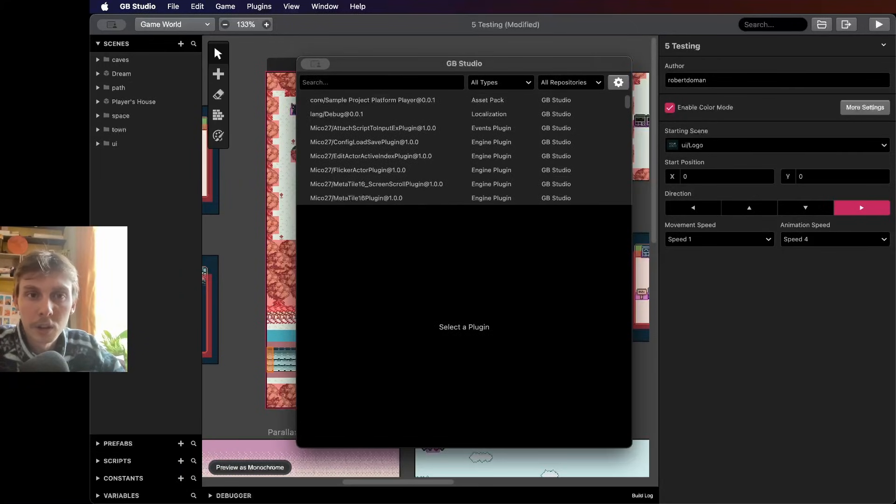
click(371, 156)
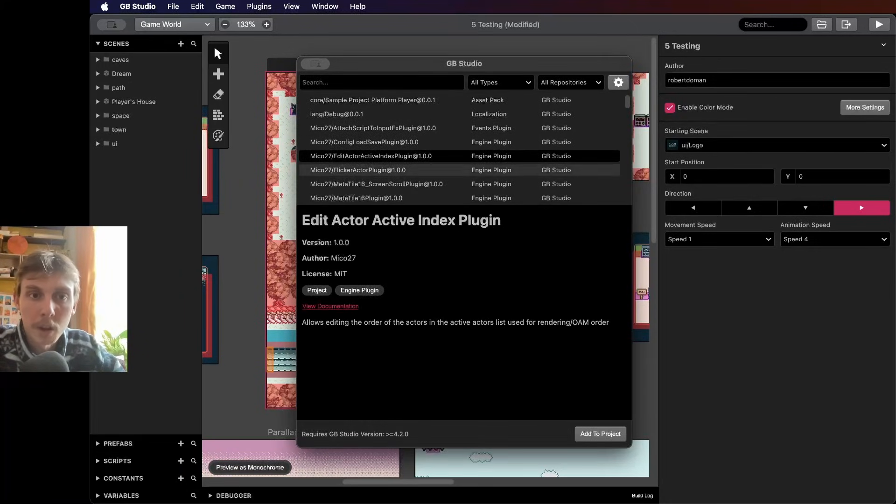
click(377, 184)
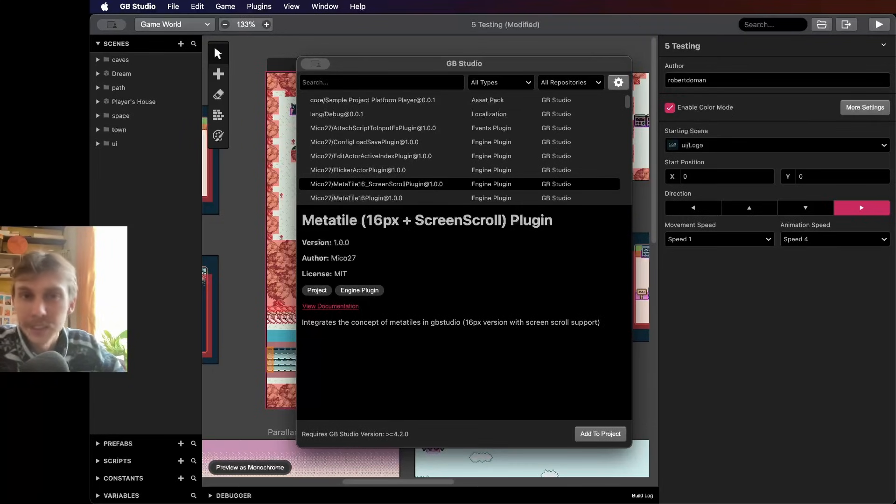
scroll(down, 3)
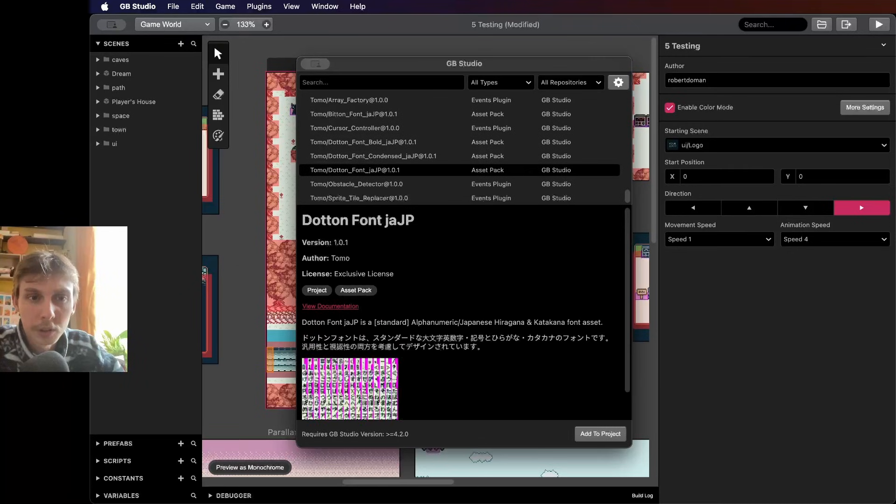
click(356, 184)
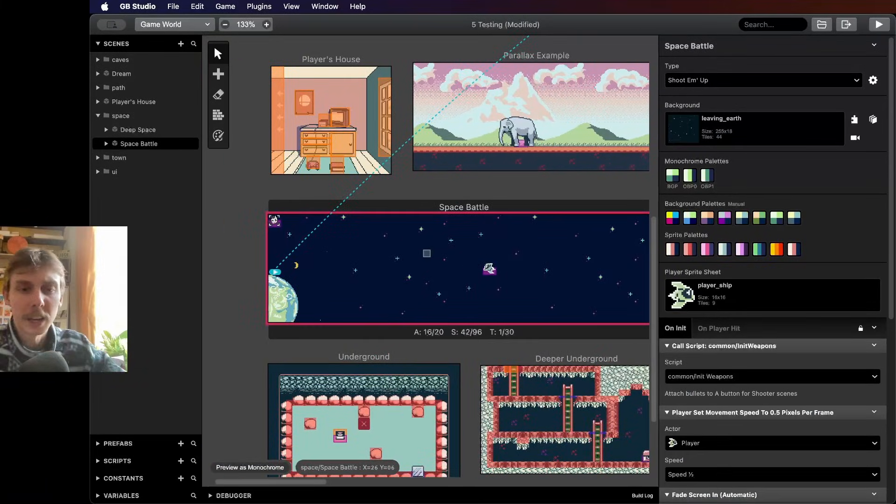
Run the game from Space Battle with Run From Here, then scroll the changelog
right_click(462, 268)
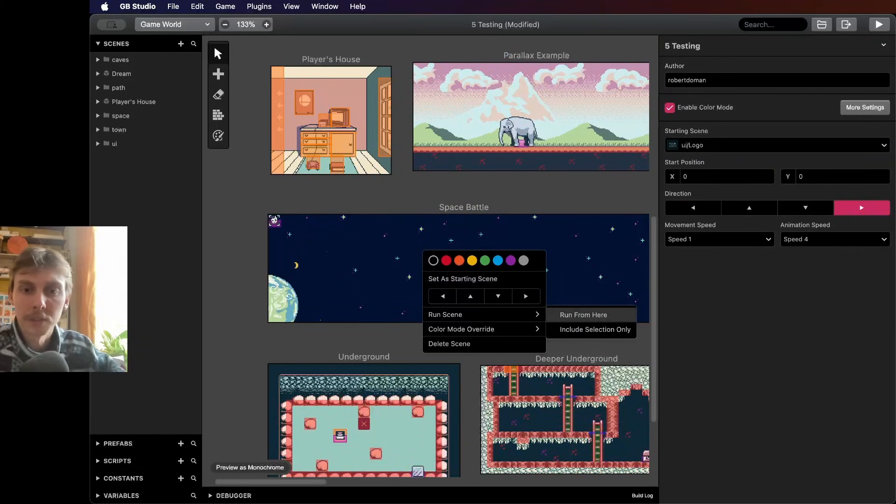
click(582, 315)
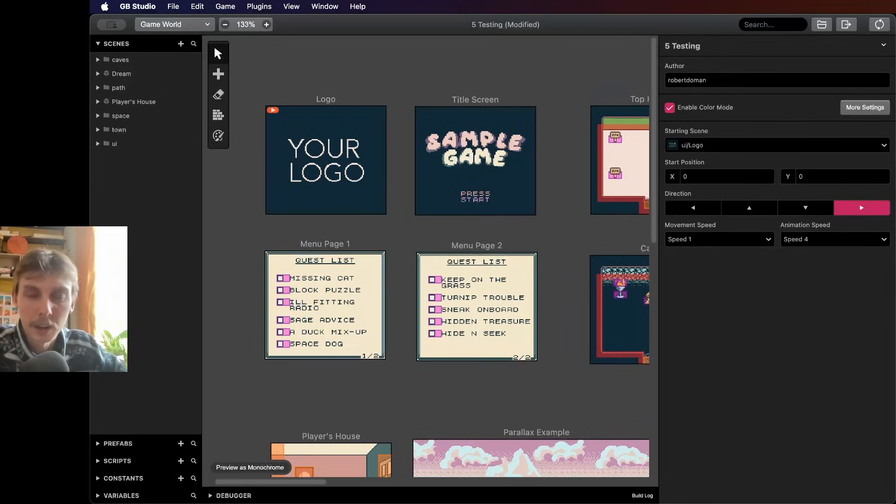
scroll(down, 3)
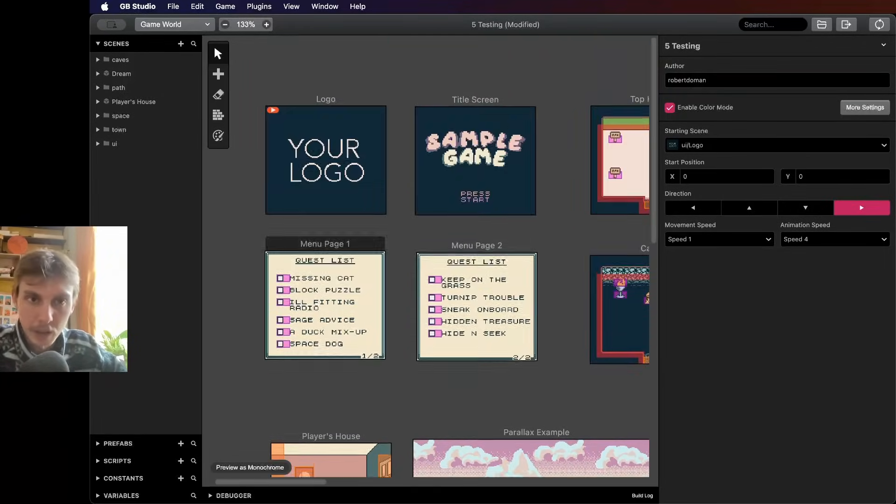
scroll(down, 3)
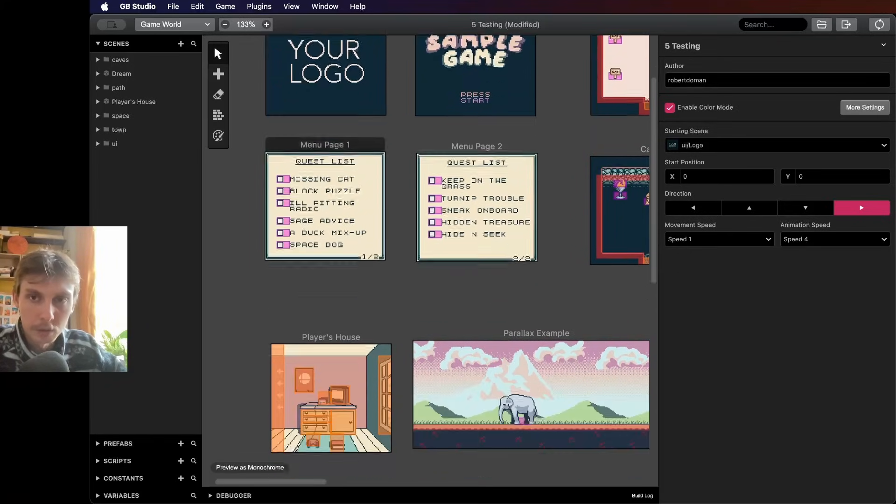
scroll(down, 3)
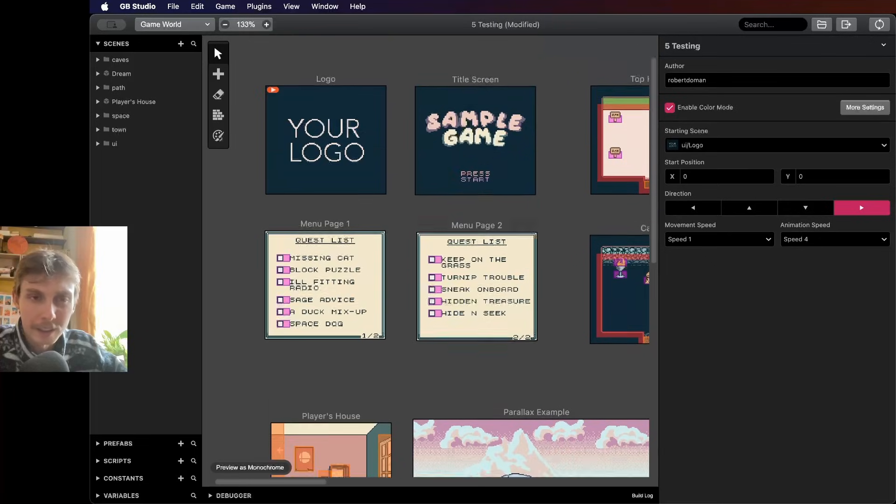
scroll(down, 3)
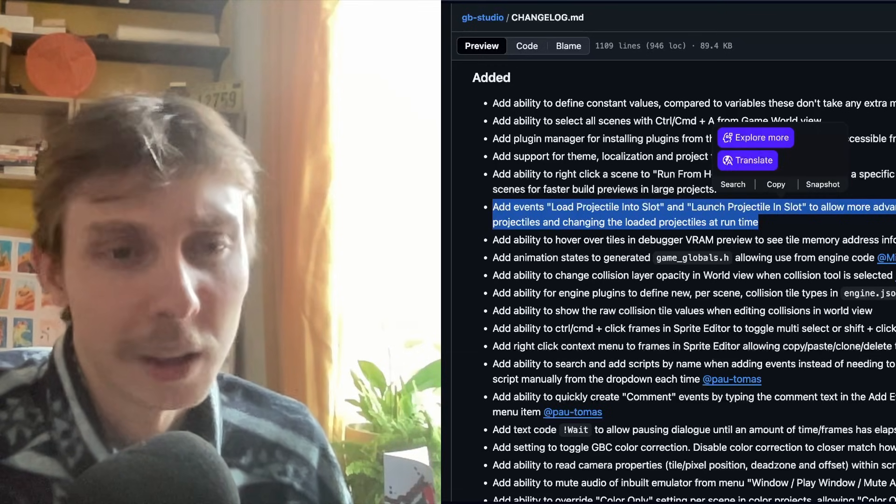
Scroll through the Added entries on projectile slots and debugger features
scroll(down, 3)
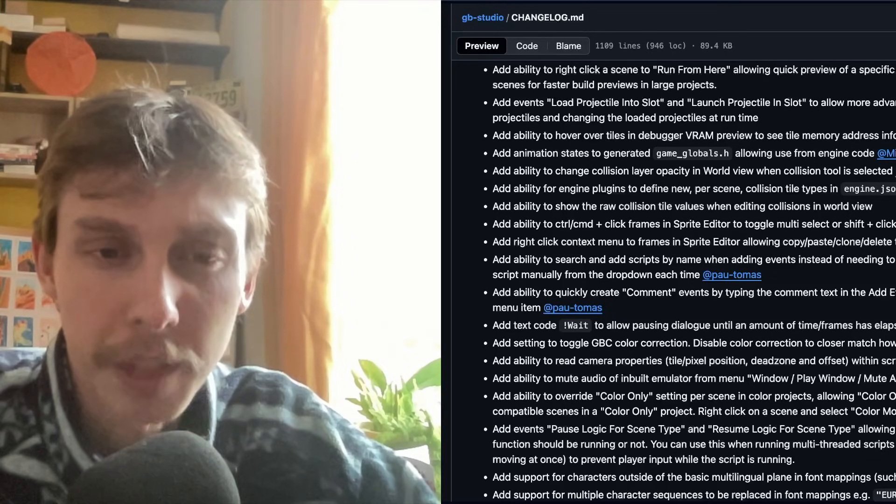
scroll(down, 3)
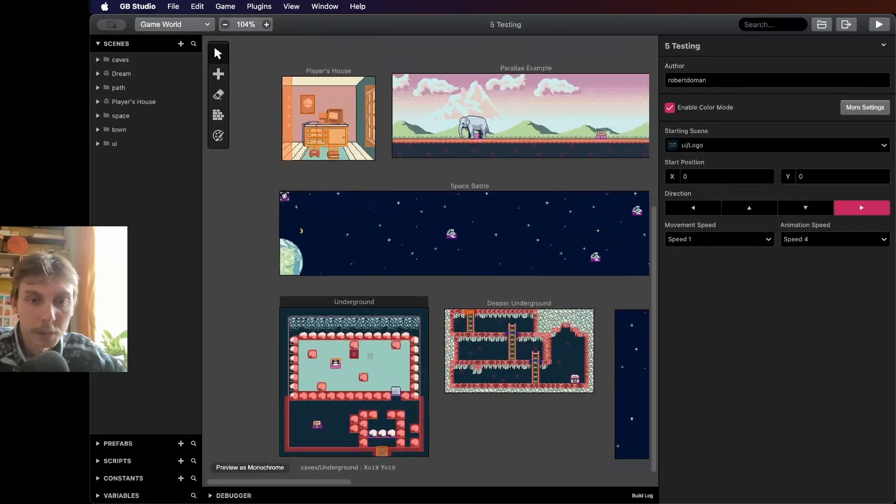
click(266, 24)
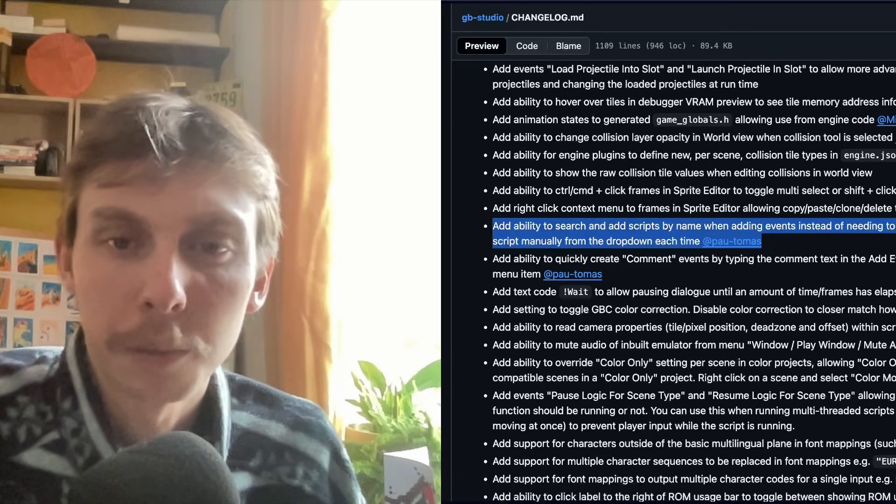
click(641, 232)
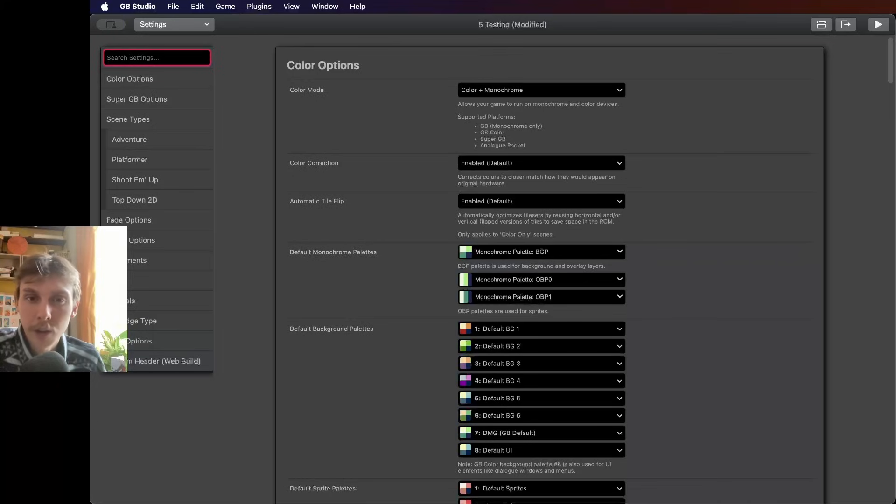
Set Color Correction to None in Color Options and compare scenes in Game World
click(541, 163)
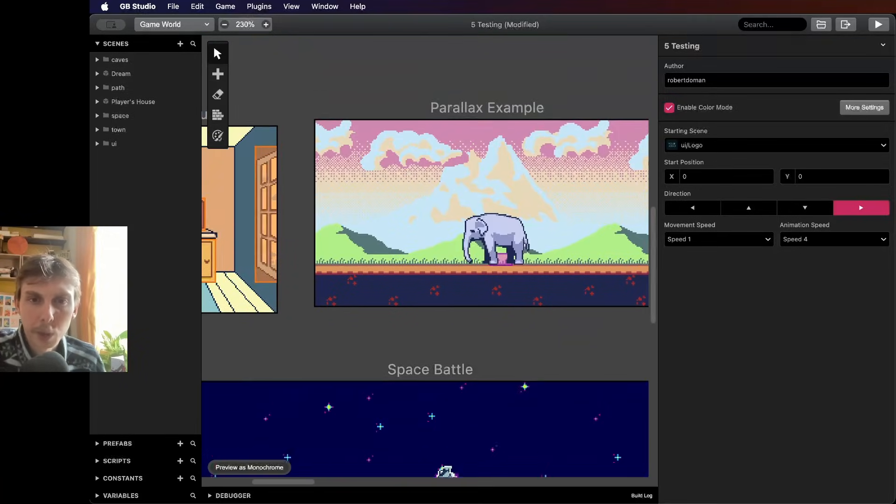
click(266, 25)
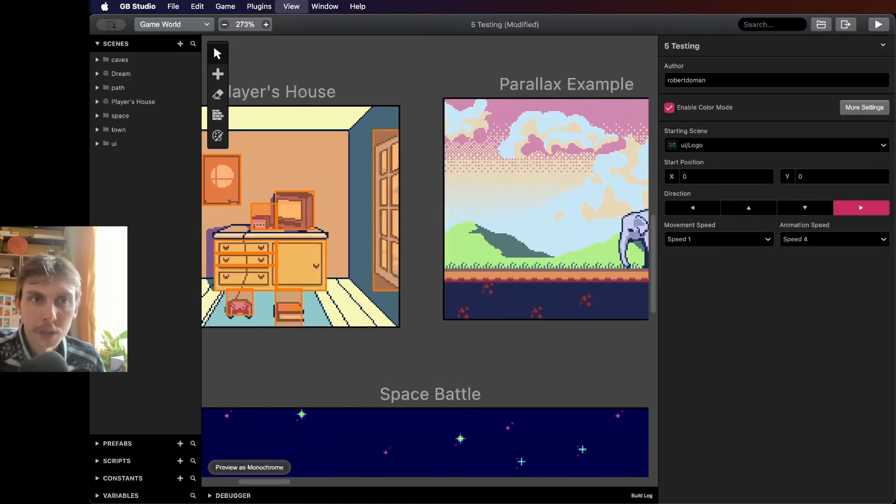
click(864, 108)
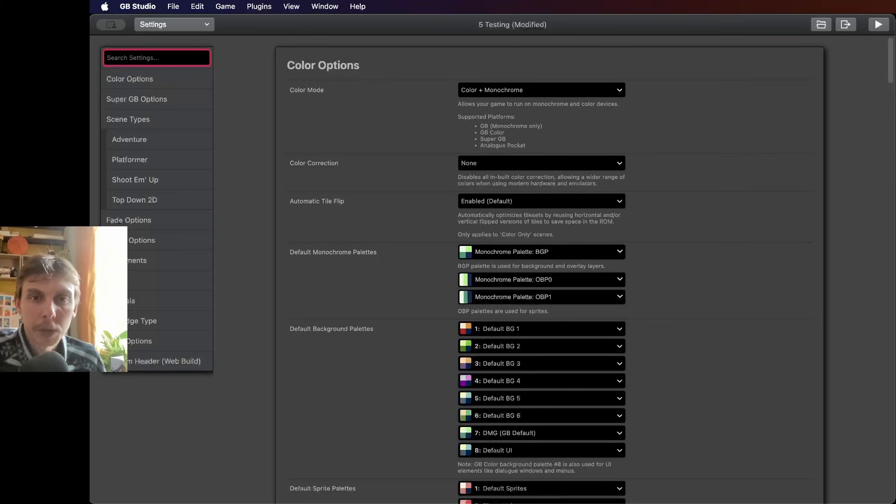
click(542, 162)
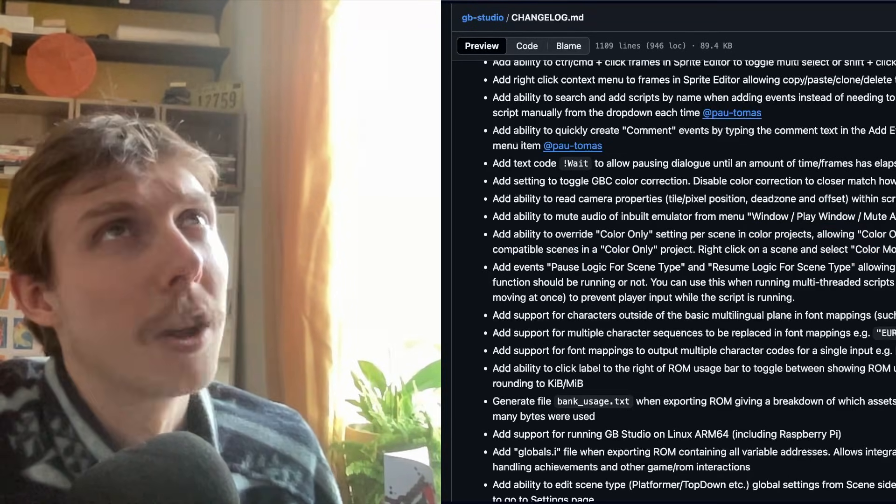
Scroll CHANGELOG.md past font mapping and ROM export entries to the Platformer additions
scroll(down, 3)
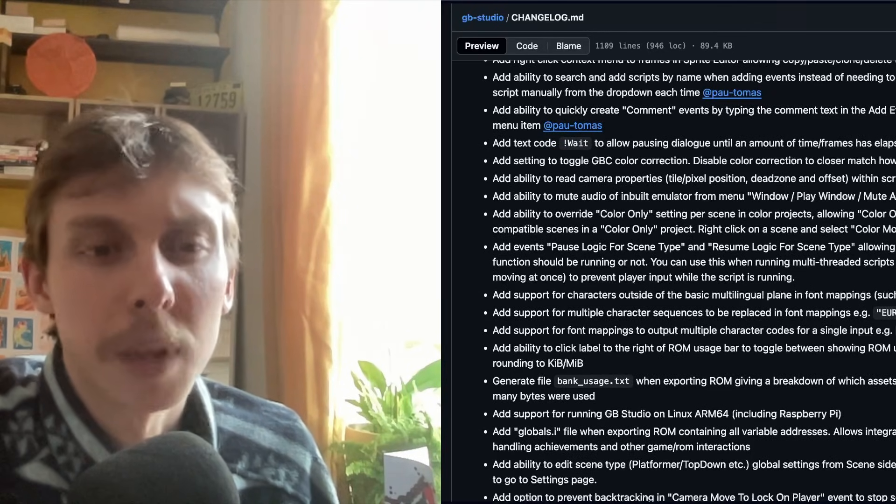
scroll(down, 3)
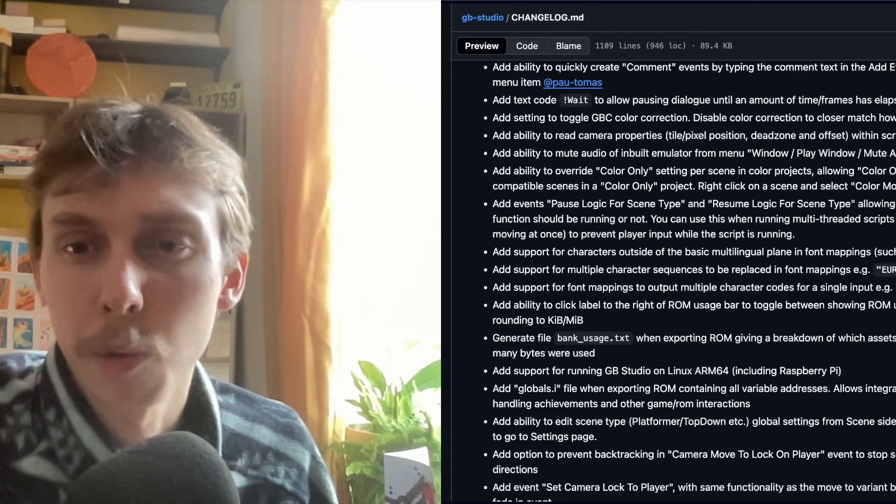
scroll(down, 3)
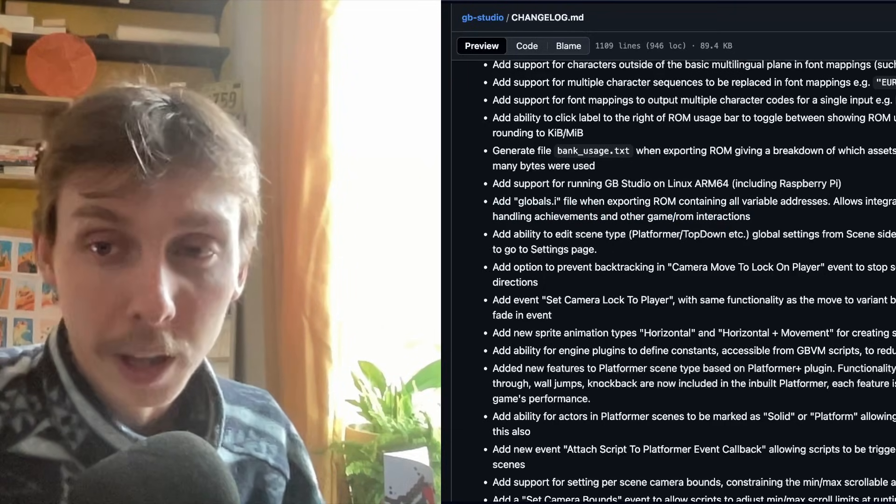
Highlight the scene type global settings entry and scroll down to the Adventure entries
drag(492, 216, 750, 216)
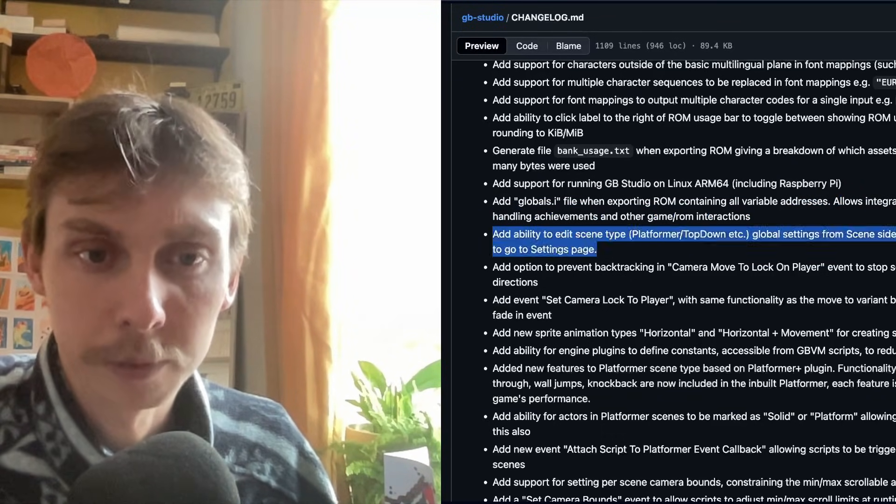
scroll(down, 3)
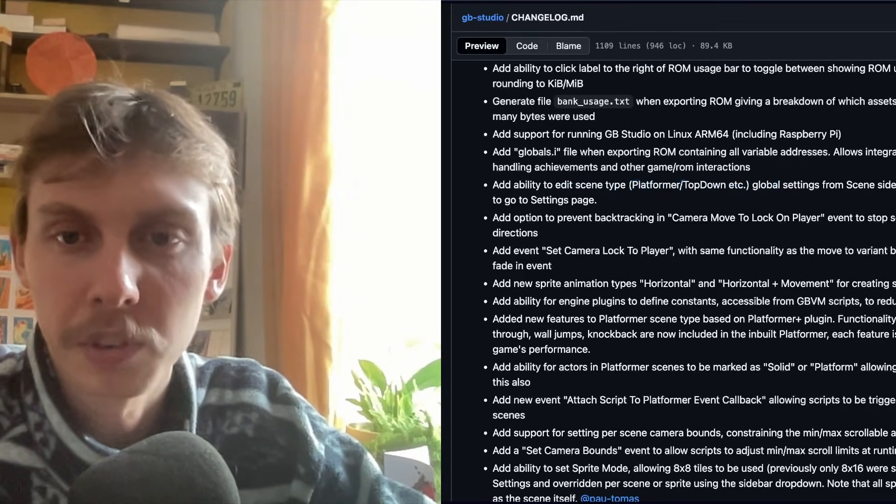
scroll(down, 3)
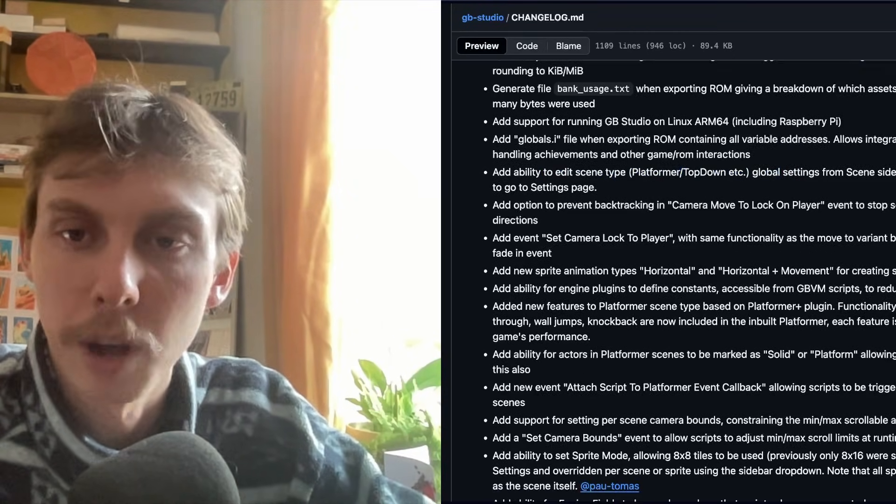
scroll(down, 3)
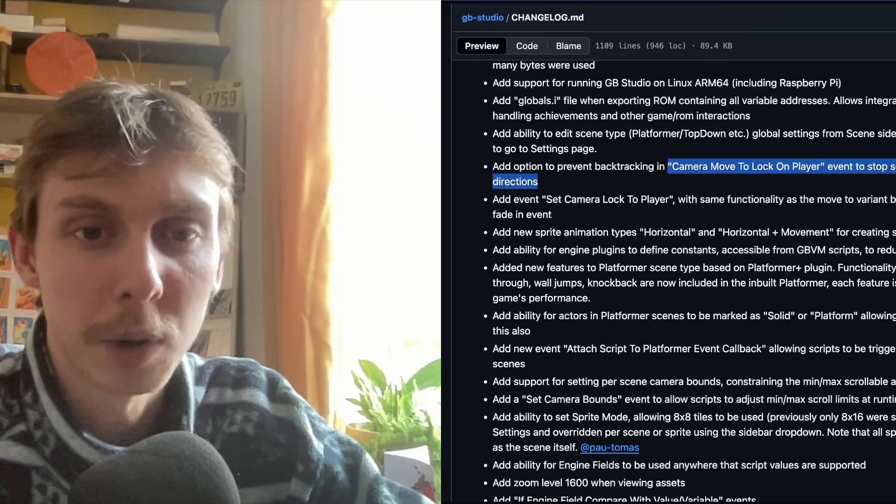
scroll(down, 3)
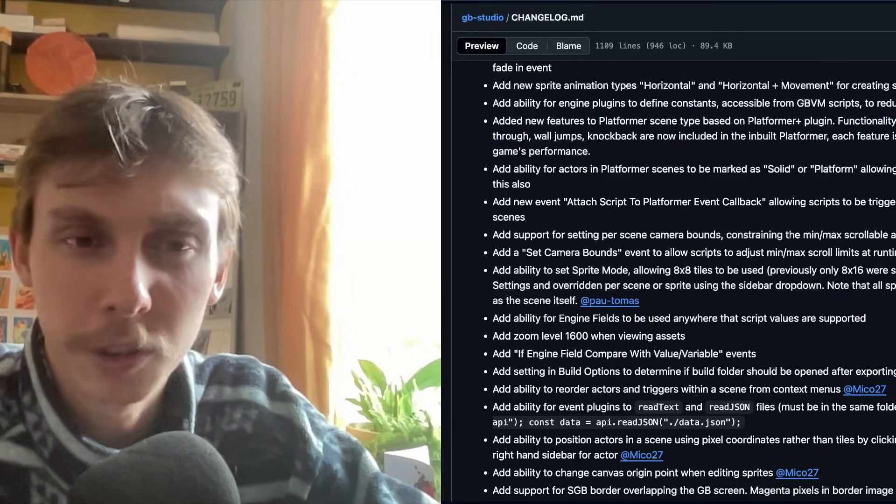
scroll(down, 3)
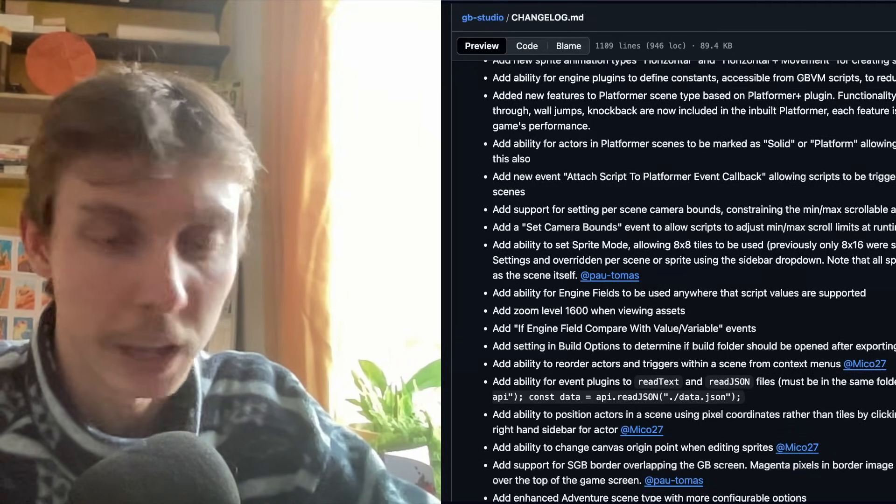
scroll(down, 3)
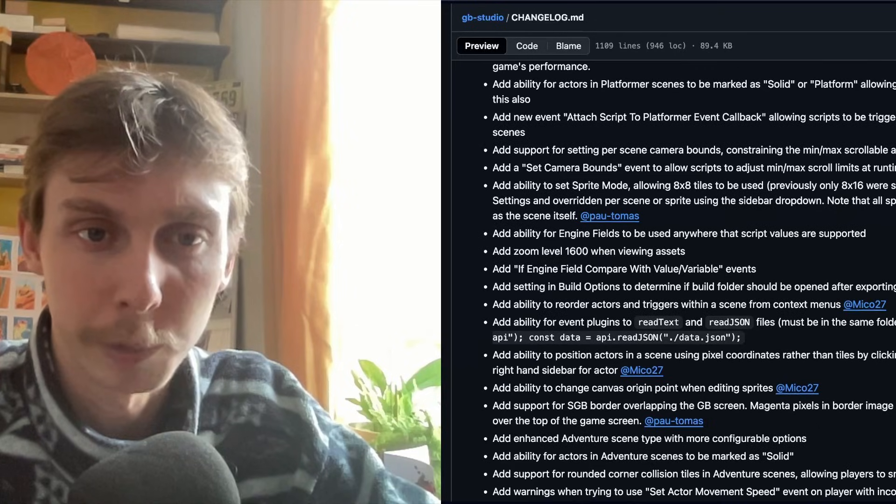
scroll(down, 3)
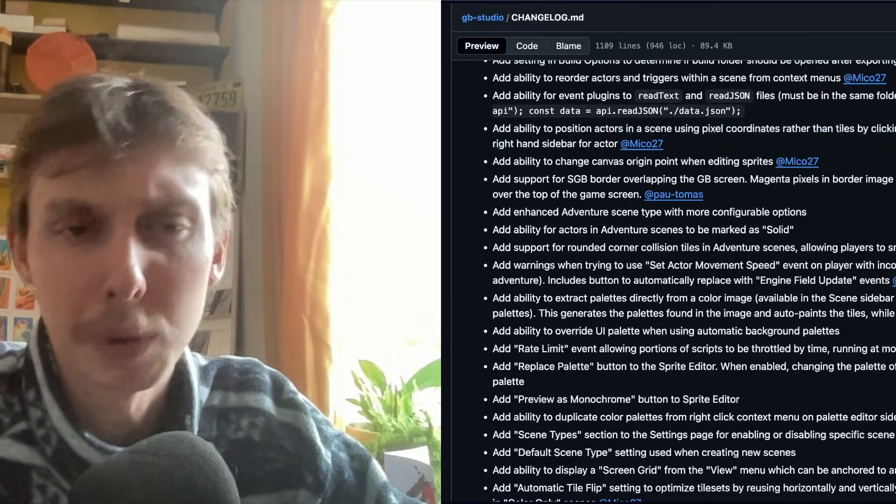
scroll(down, 3)
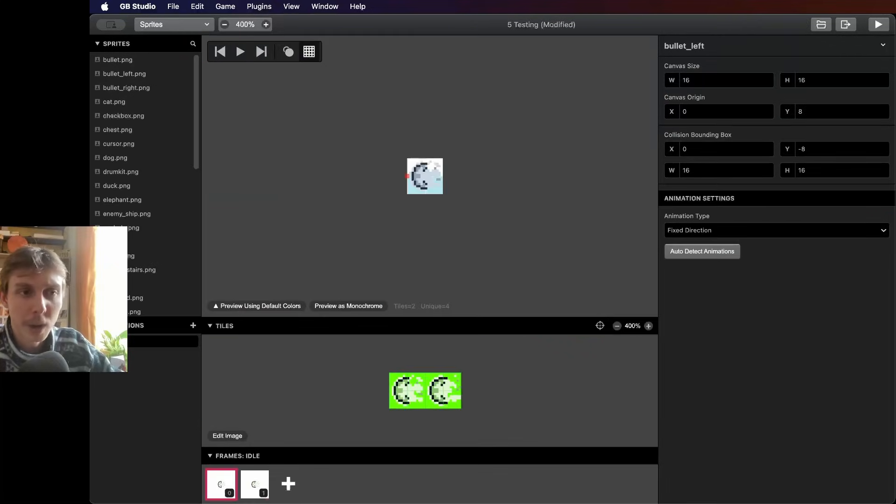
View ui_weapon, player_ship, player_platform, then player (64×64 canvas, origin 24, 56)
scroll(down, 3)
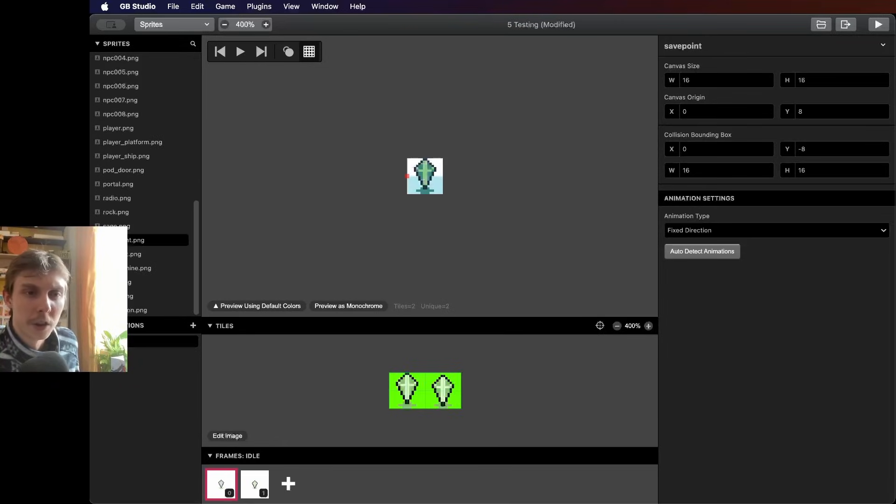
click(140, 282)
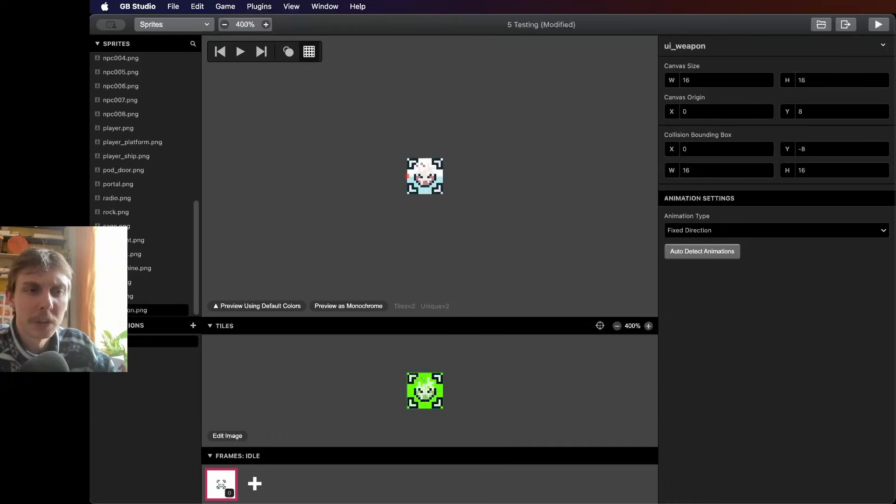
click(126, 156)
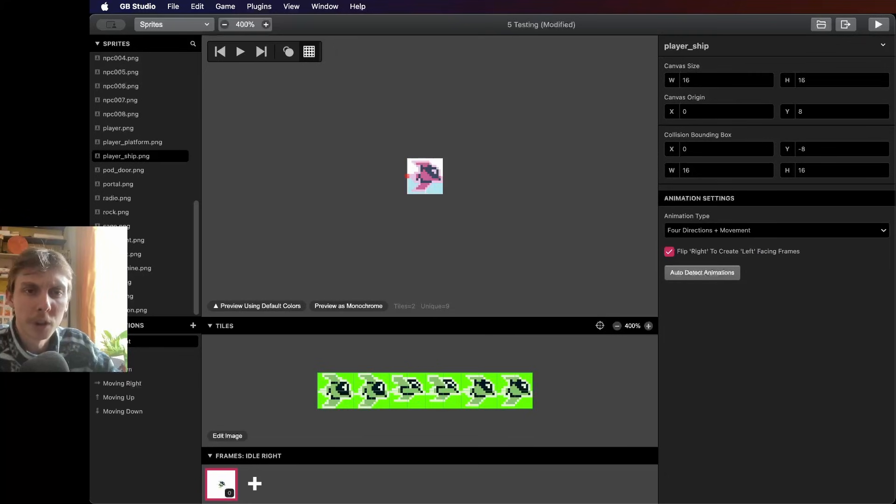
click(132, 142)
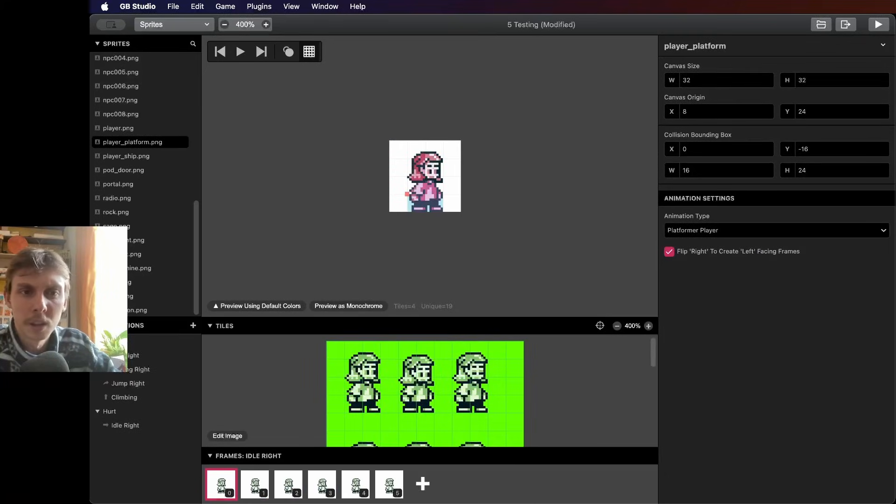
click(117, 128)
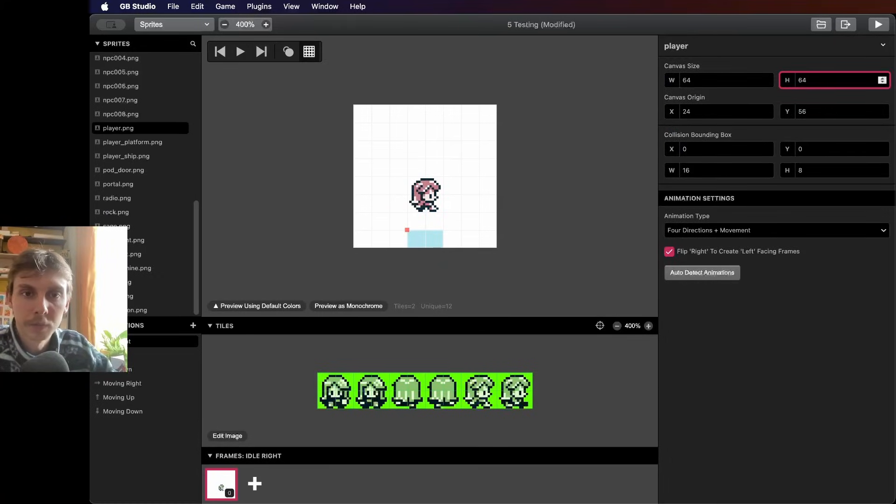
Drag the player's loose idle-right tile above its head to X -6, Y -28
click(425, 176)
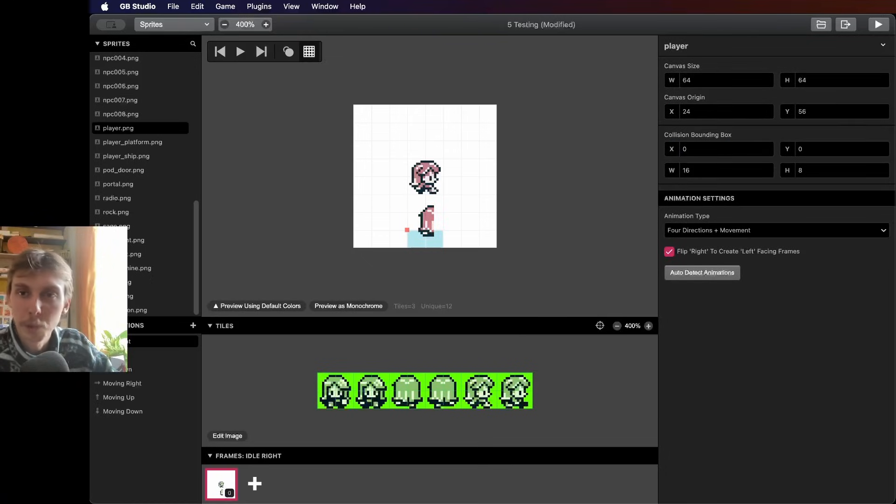
click(721, 111)
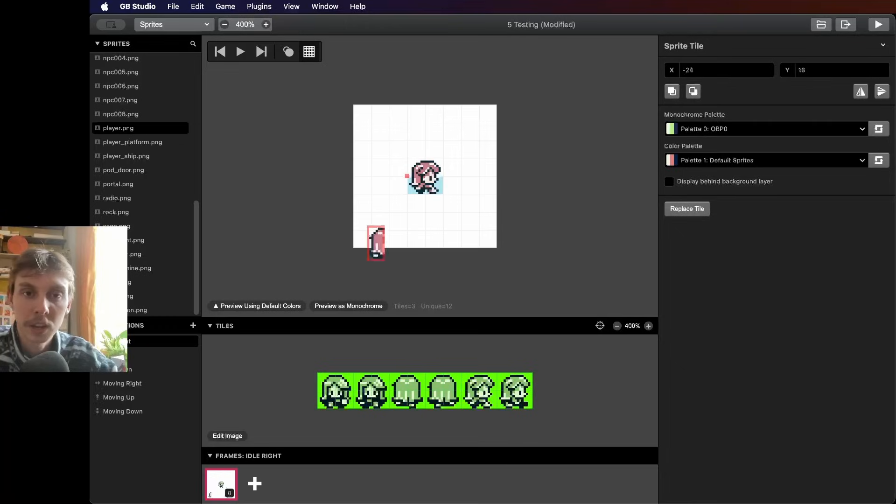
drag(375, 242, 480, 265)
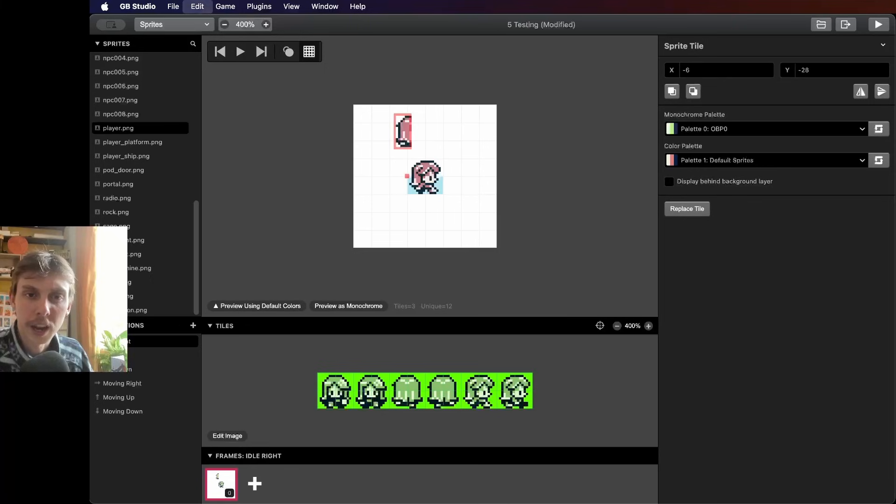
drag(403, 130, 398, 203)
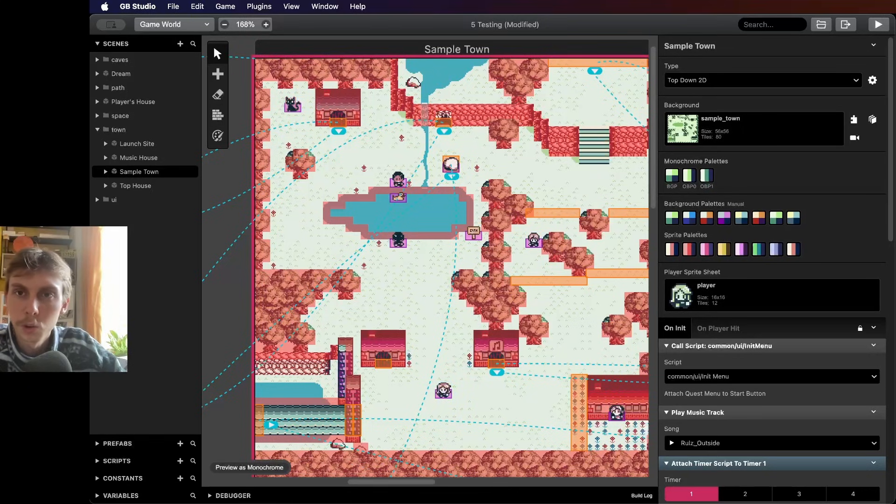
Change Sample Town's Type to Adventure and choose a collision type to paint
click(762, 79)
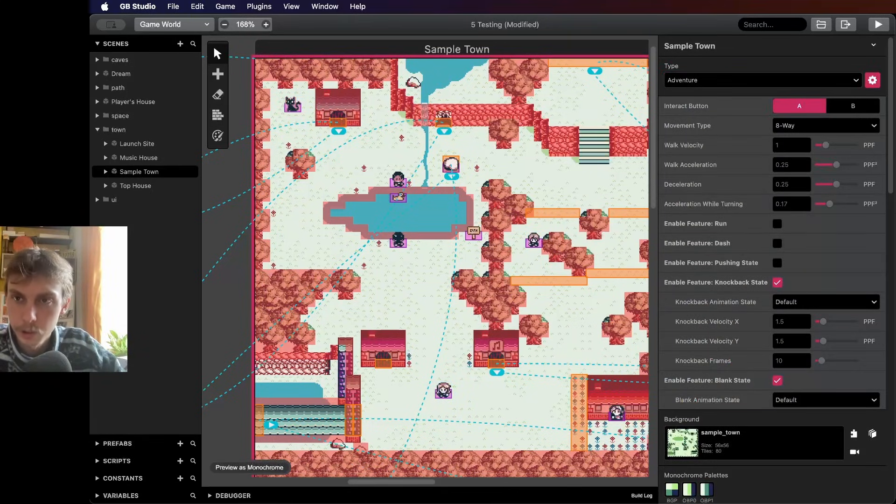
scroll(down, 3)
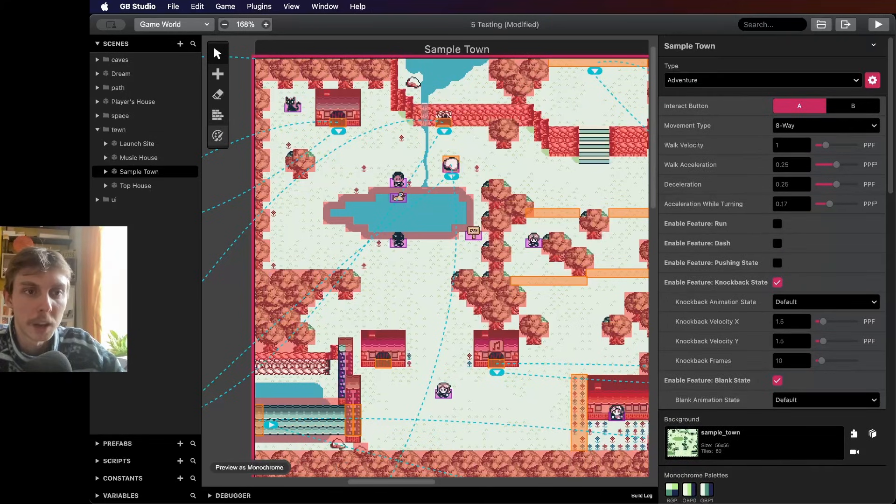
click(217, 115)
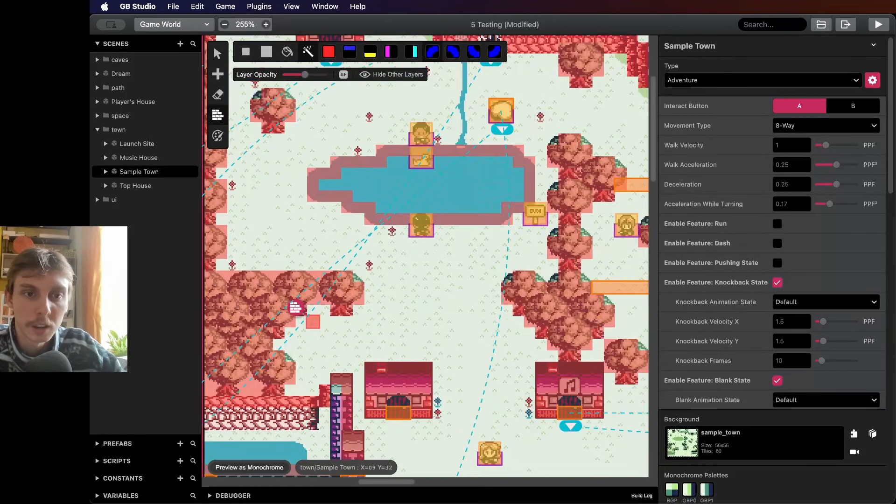
click(266, 24)
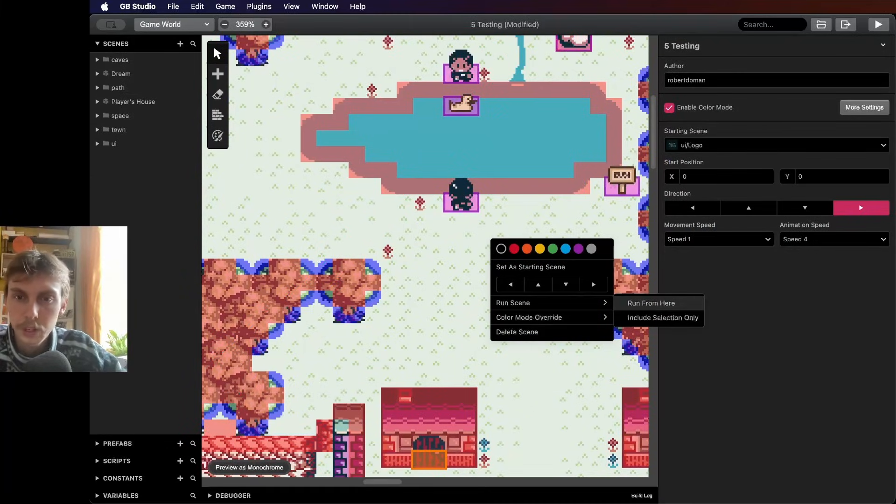
Test-run Sample Town starting from the spot beside the pond, then close the game window
click(651, 302)
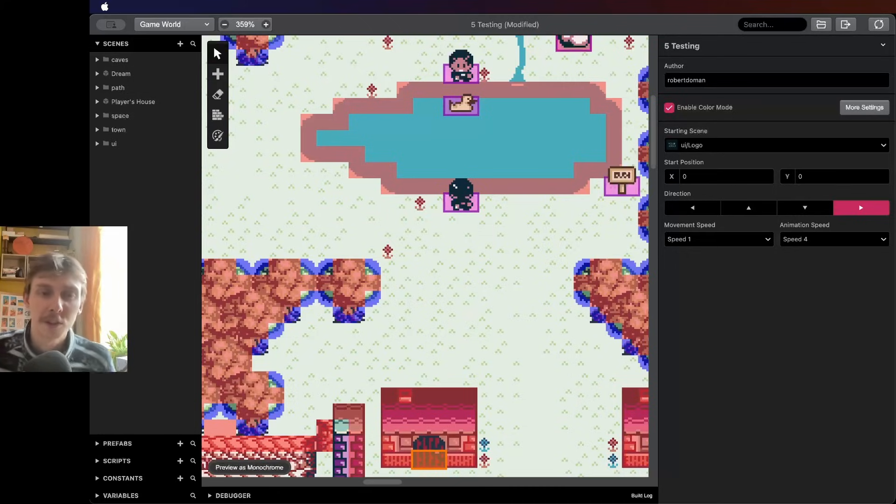
click(878, 25)
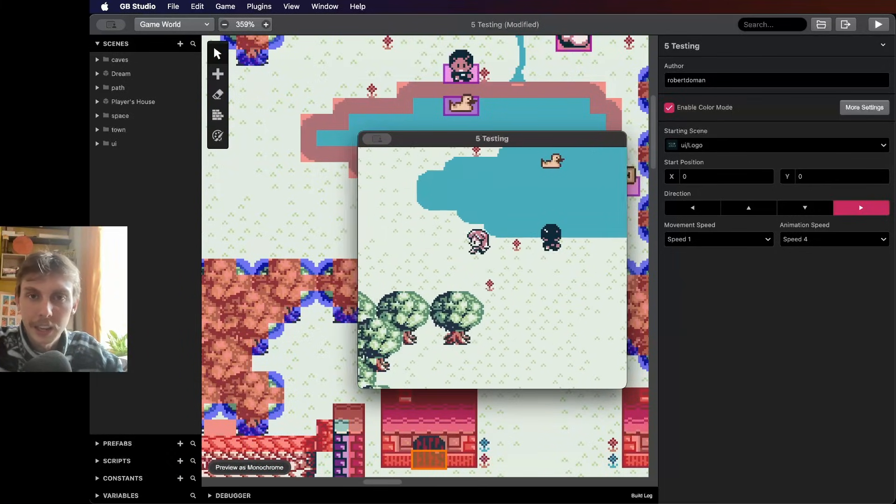
drag(492, 138, 483, 131)
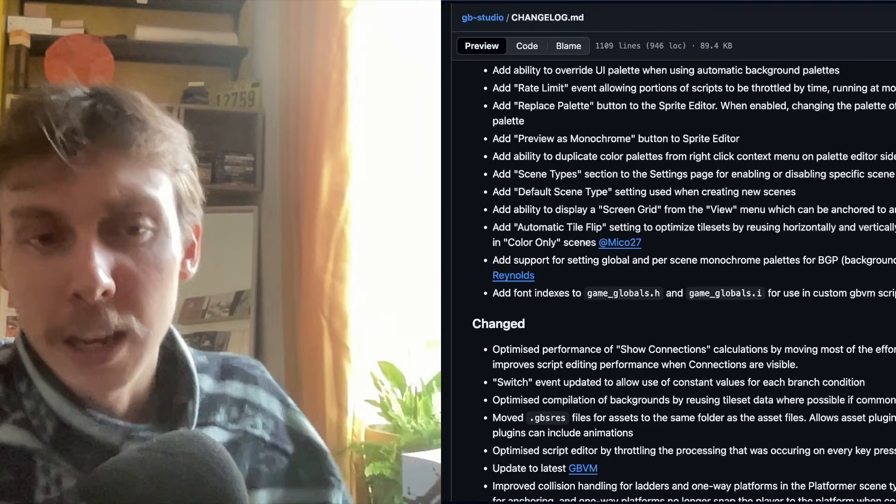
Read through the Changed section of the GitHub CHANGELOG.md
double_click(541, 227)
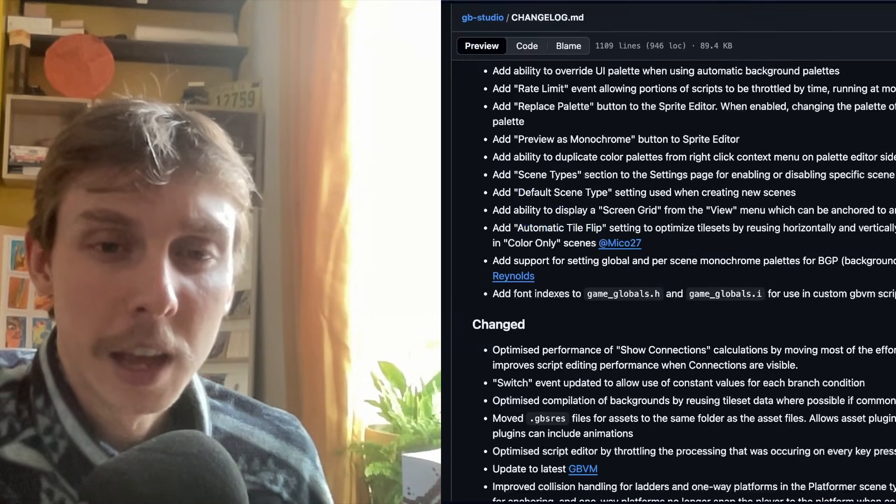
drag(651, 227, 640, 243)
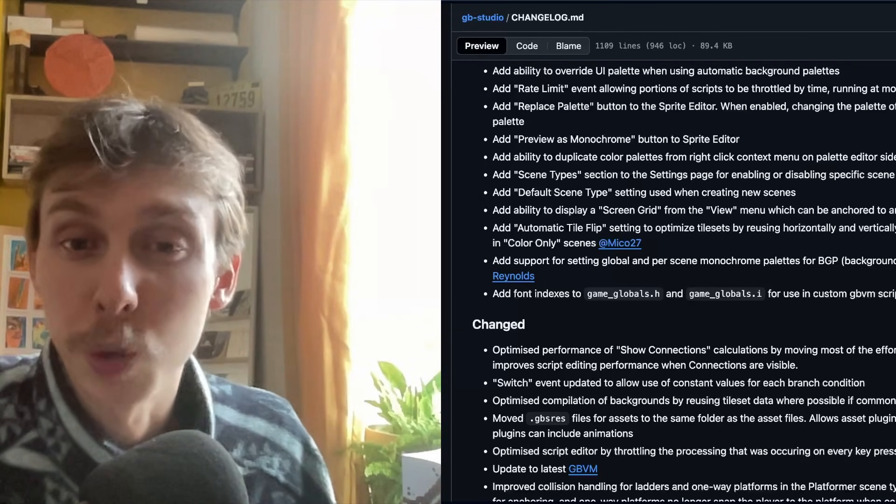
scroll(down, 3)
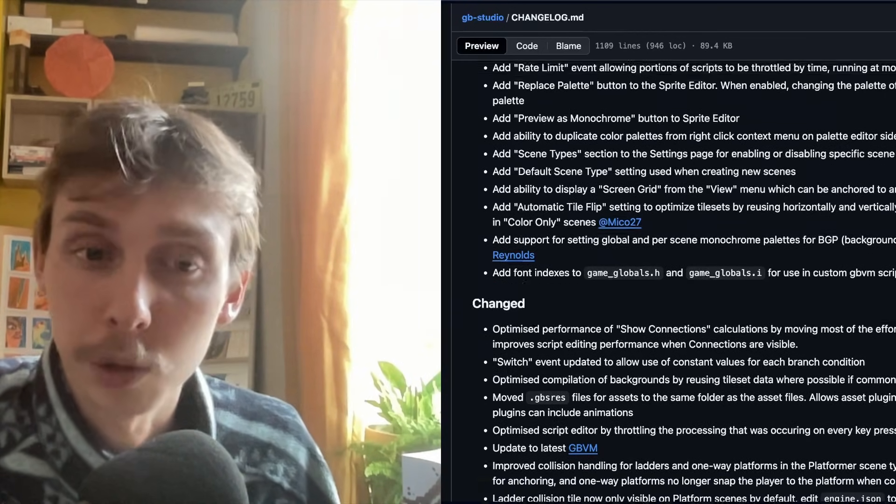
scroll(down, 3)
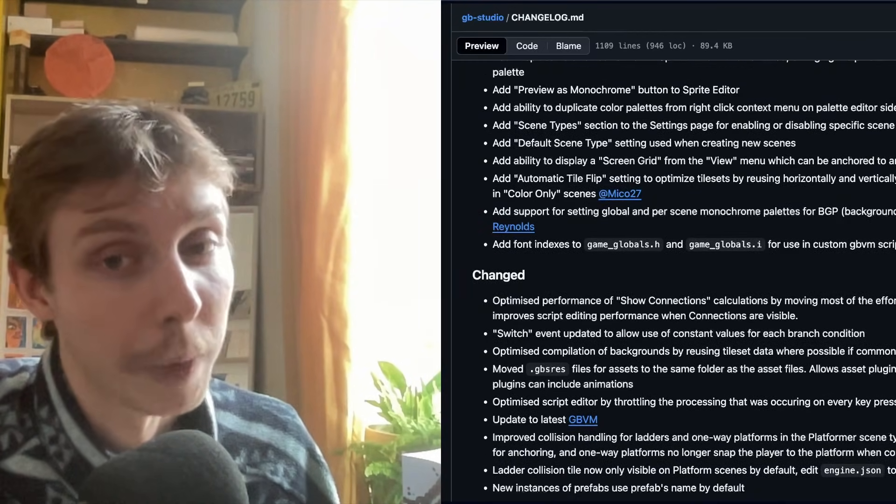
scroll(down, 3)
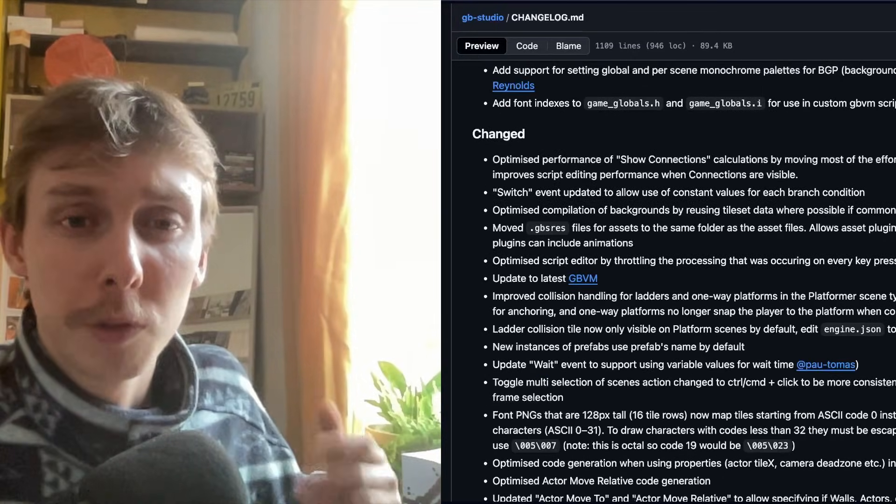
scroll(down, 3)
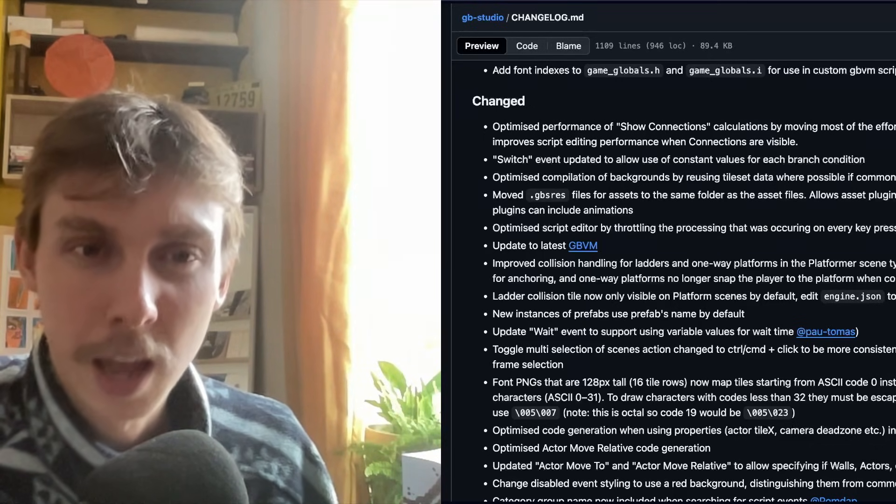
Scroll through the Fixed entries down to the [4.1.3] release heading
double_click(600, 126)
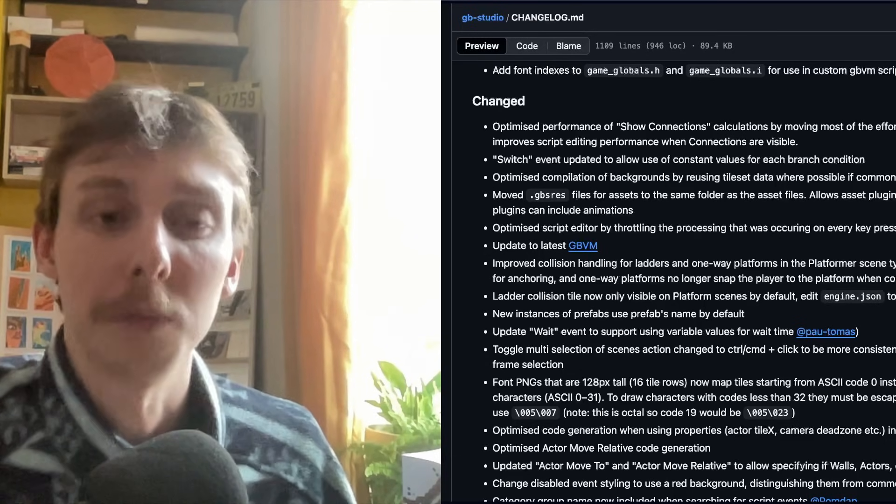
scroll(down, 3)
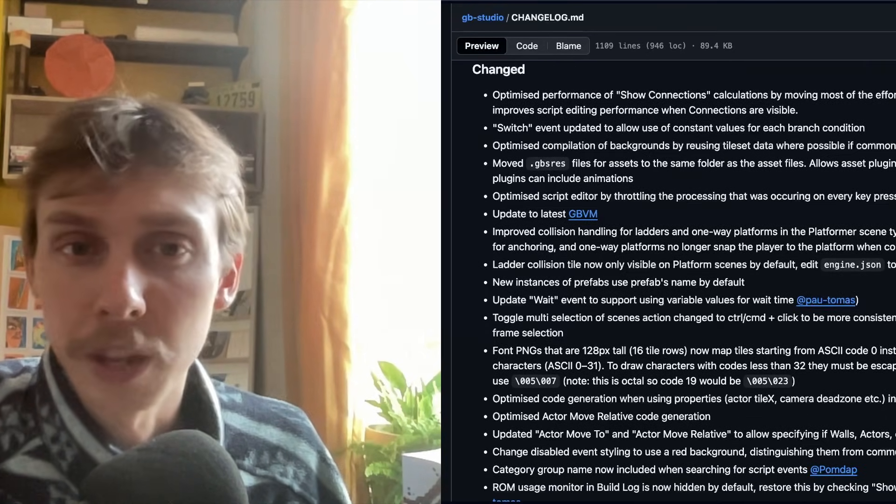
scroll(down, 3)
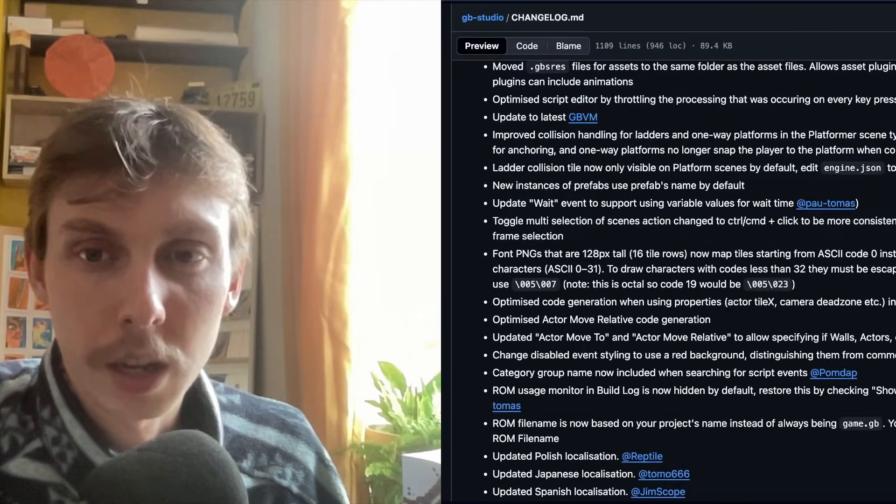
scroll(up, 3)
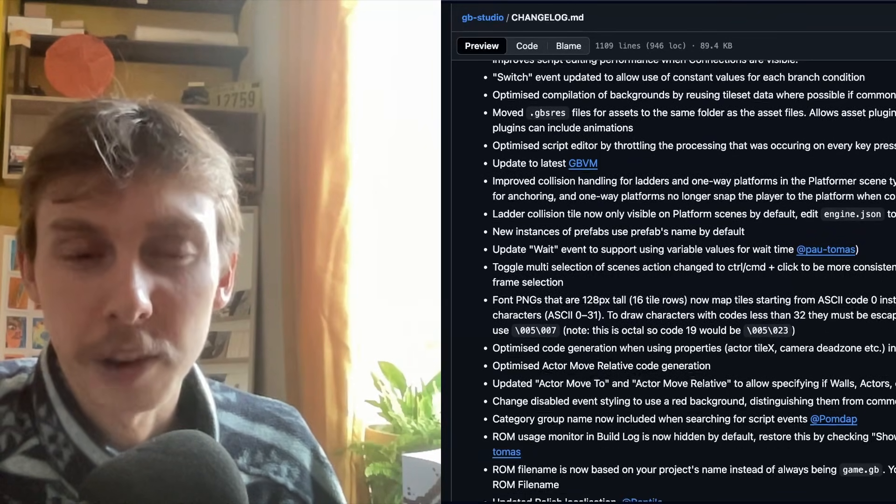
scroll(down, 3)
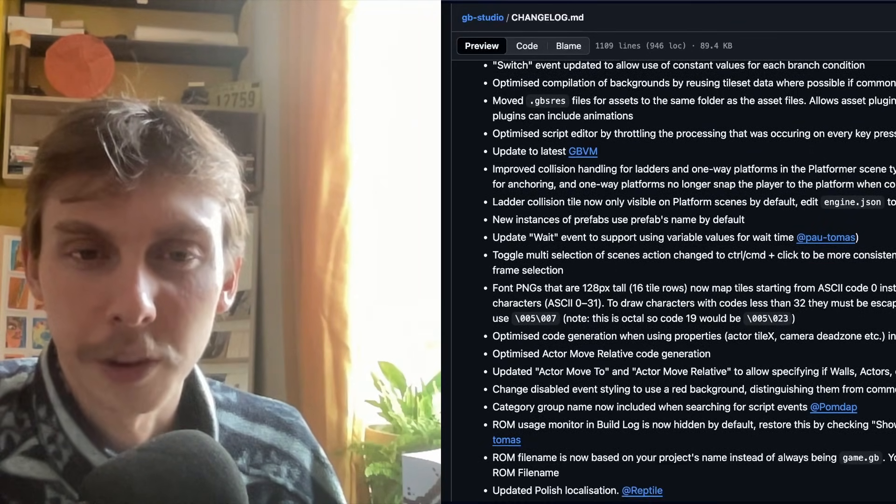
scroll(down, 3)
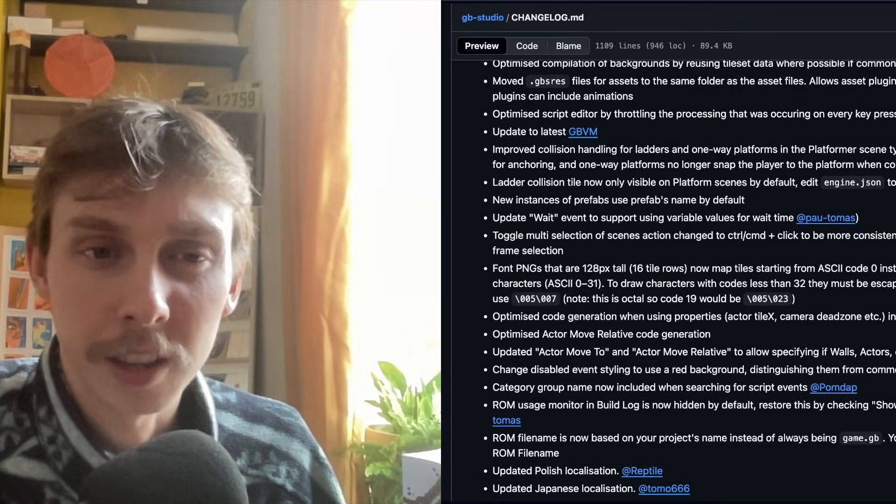
scroll(down, 3)
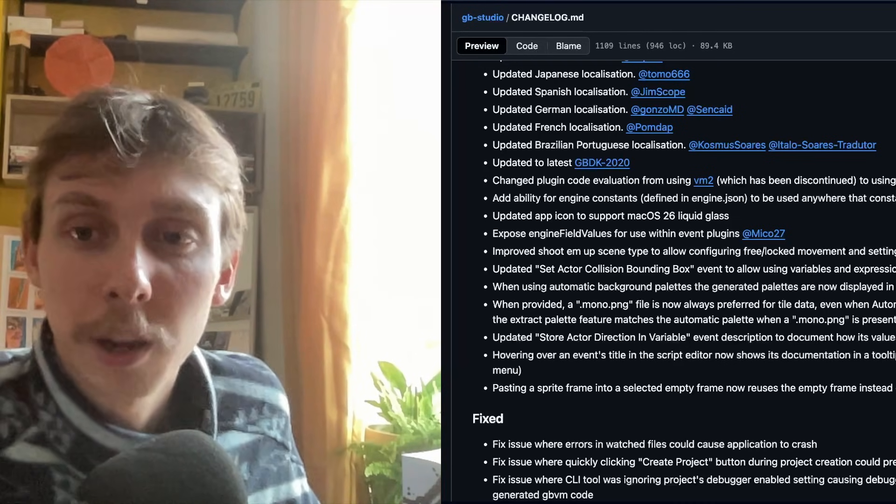
scroll(down, 3)
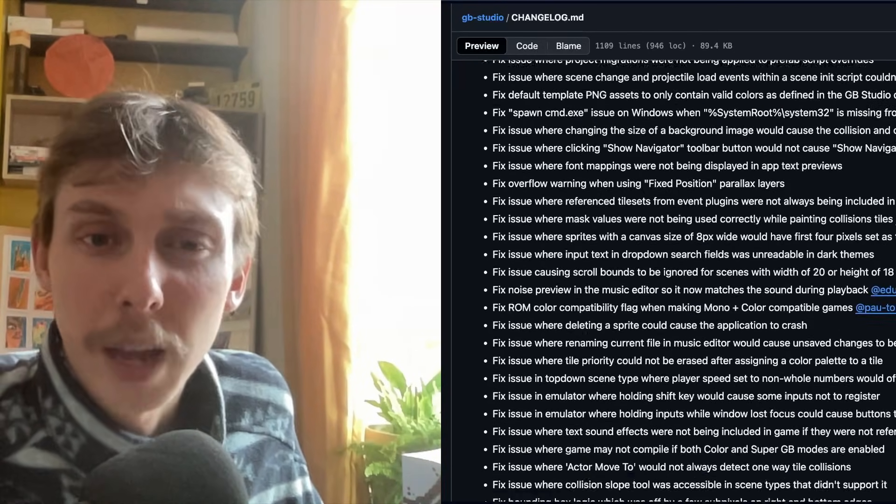
scroll(down, 3)
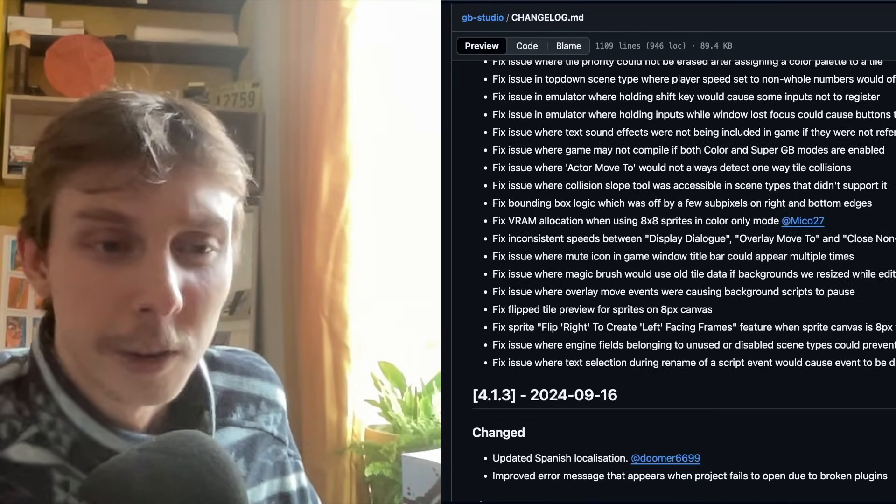